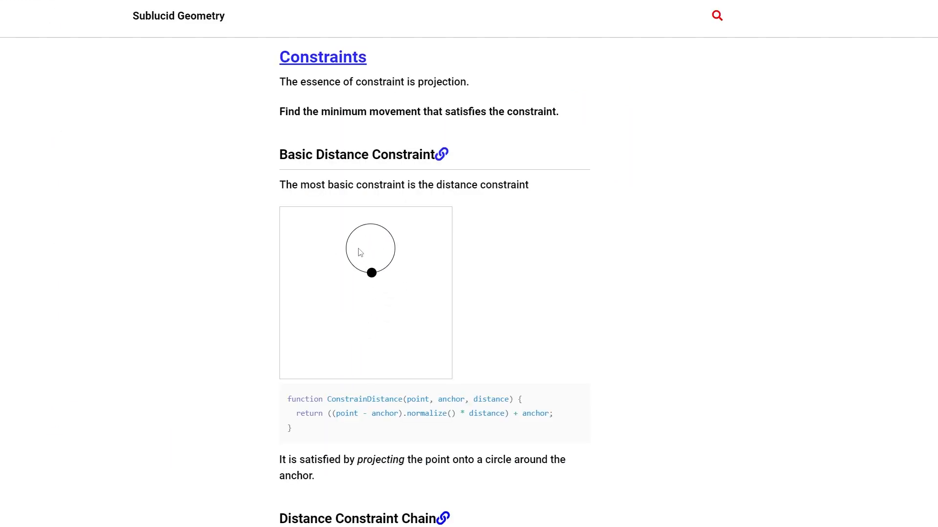
# Set the Line2D width curve tapering from 40 to 20 and End Cap Mode to Round.
pyautogui.scroll(-3)
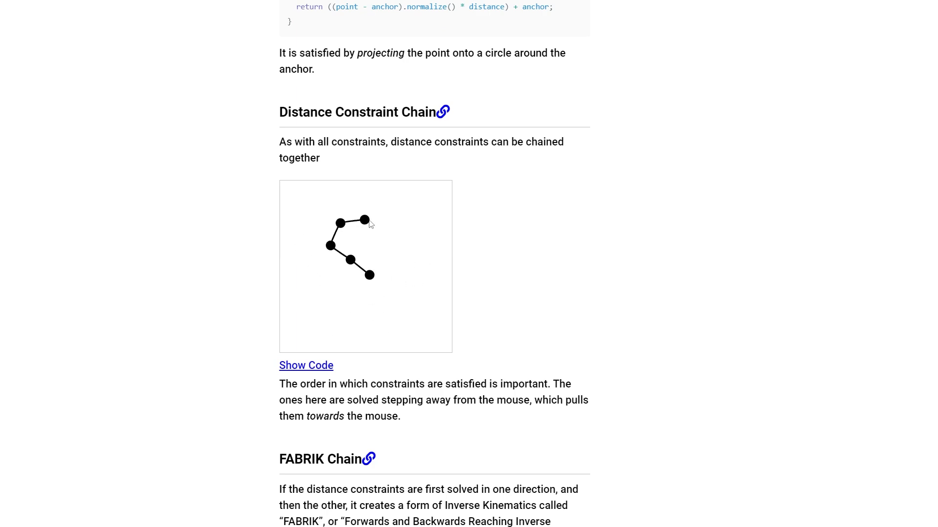
pyautogui.scroll(-3)
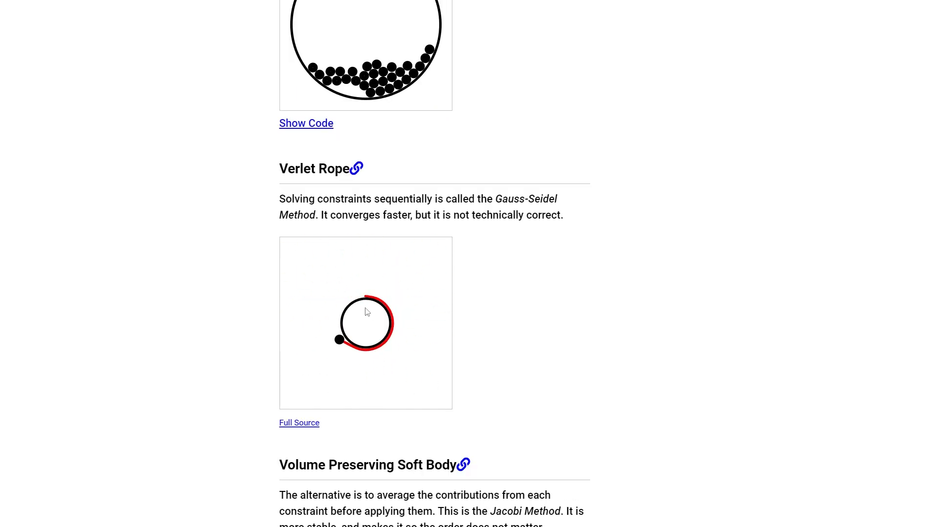
pyautogui.scroll(-3)
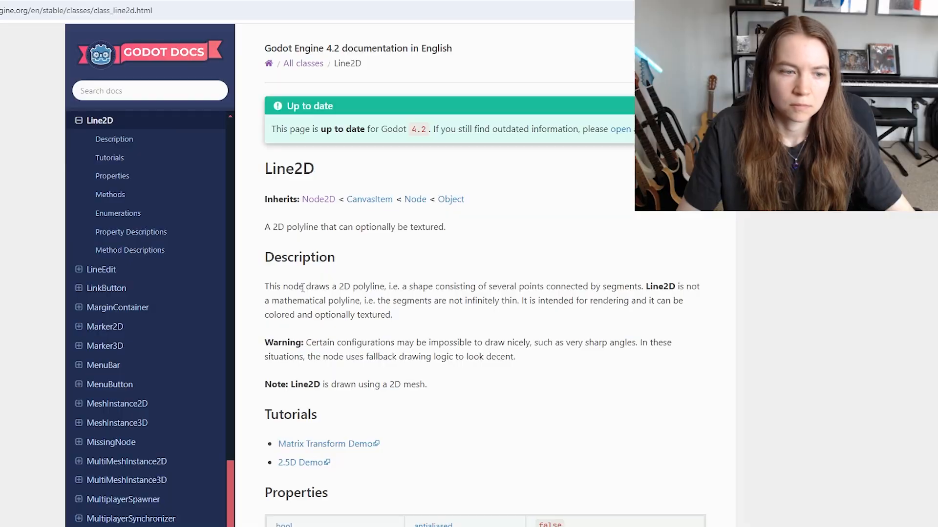
pyautogui.scroll(-3)
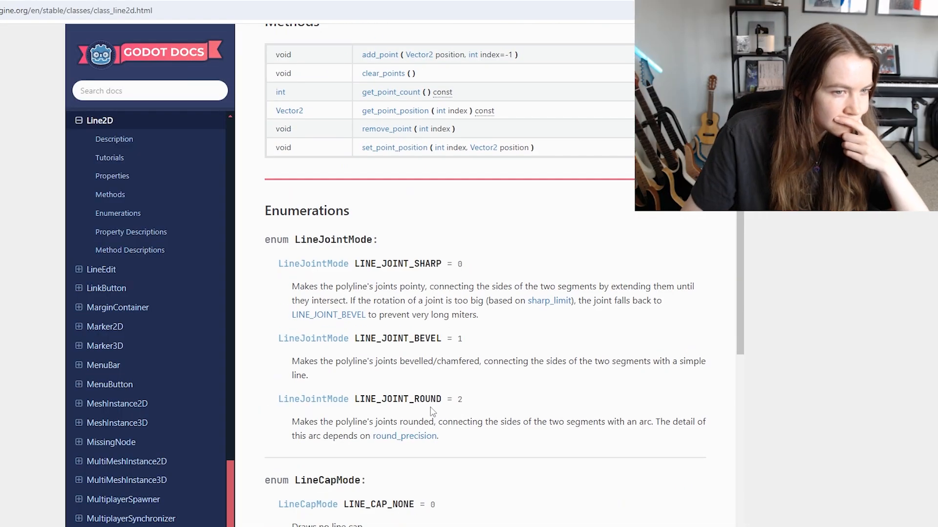
pyautogui.moveTo(407, 411)
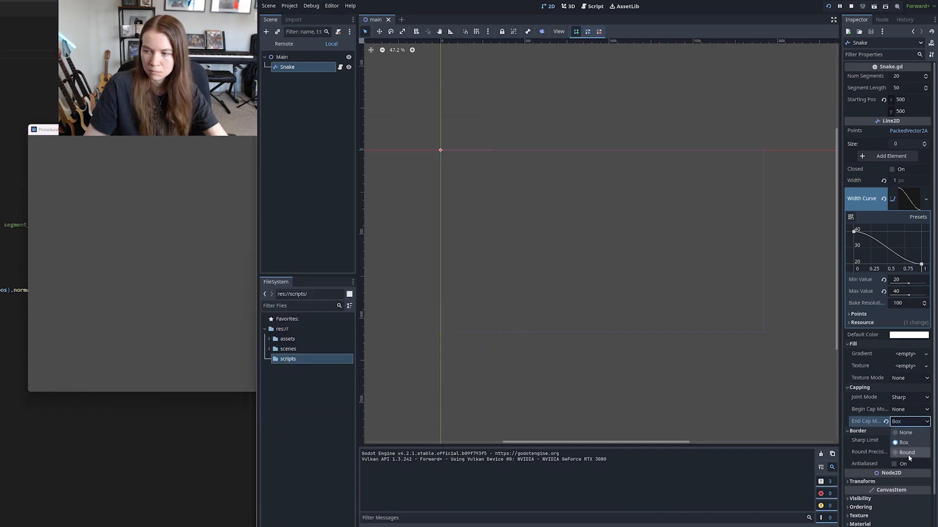
pyautogui.click(908, 452)
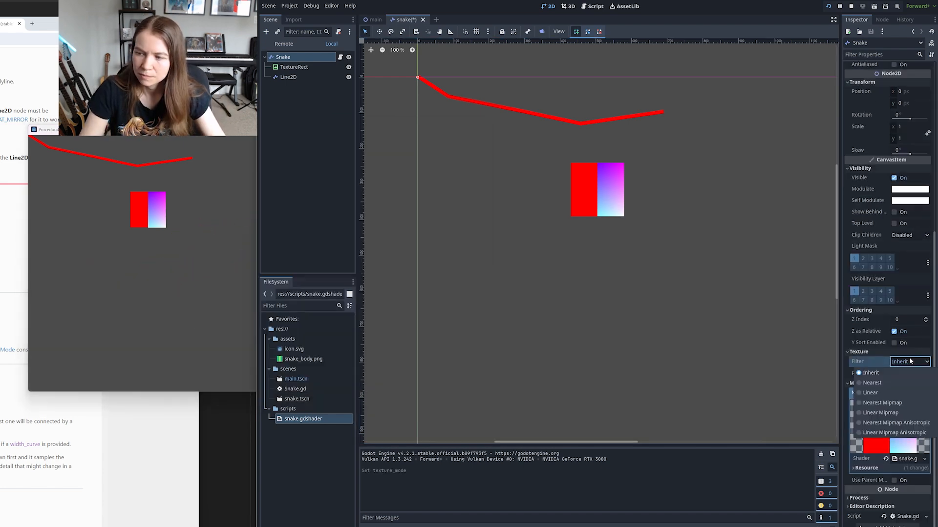
# Choose a texture filter mode for the snake's TextureRect under CanvasItem > Texture.
pyautogui.click(289, 76)
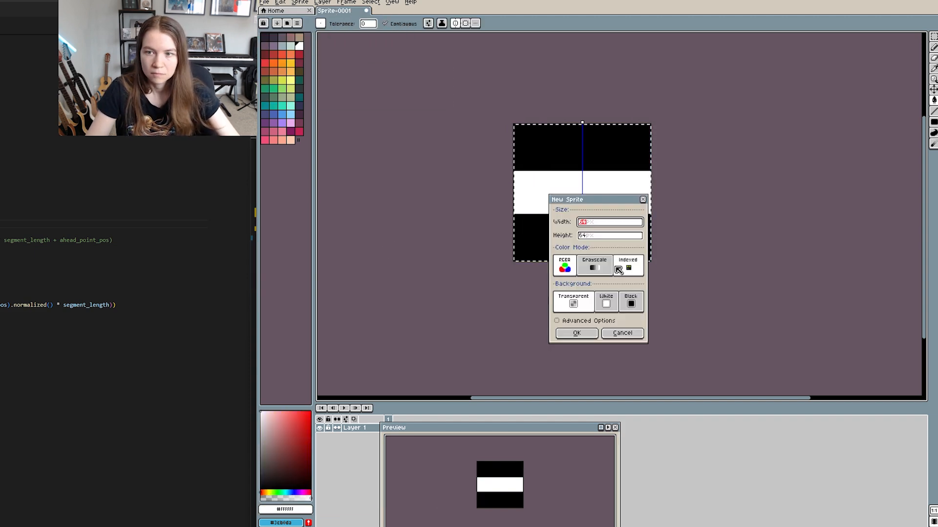
# Set the colour mode for the new 64 px sprite.
pyautogui.click(576, 333)
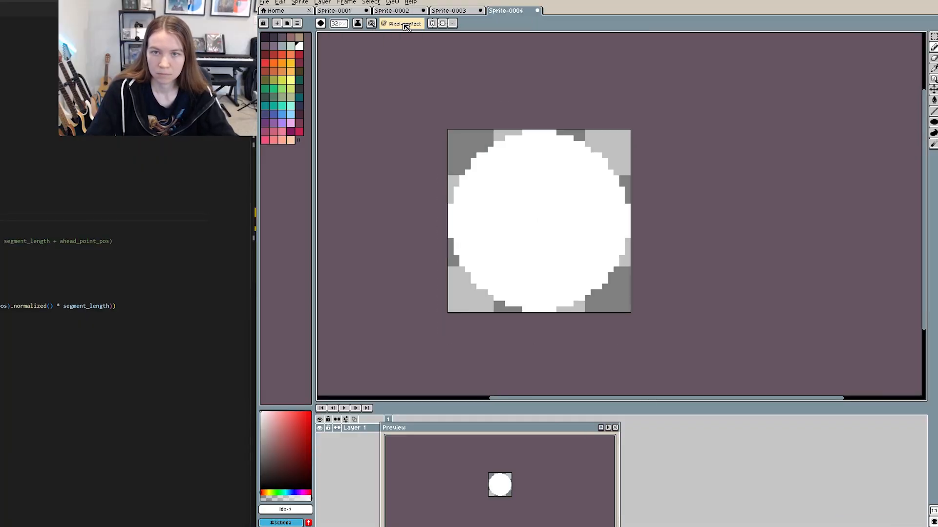
# Toggle Pixel-perfect strokes in the brush tool options for drawing the white circle.
pyautogui.click(265, 3)
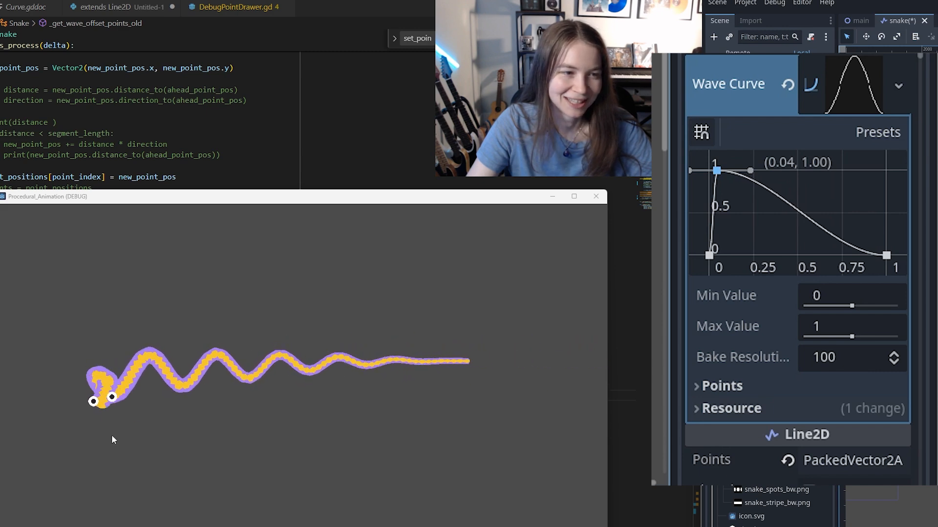
# Move the wave curve's peak toward the middle to reshape the snake's undulation.
pyautogui.moveTo(718, 170); pyautogui.dragTo(796, 174)
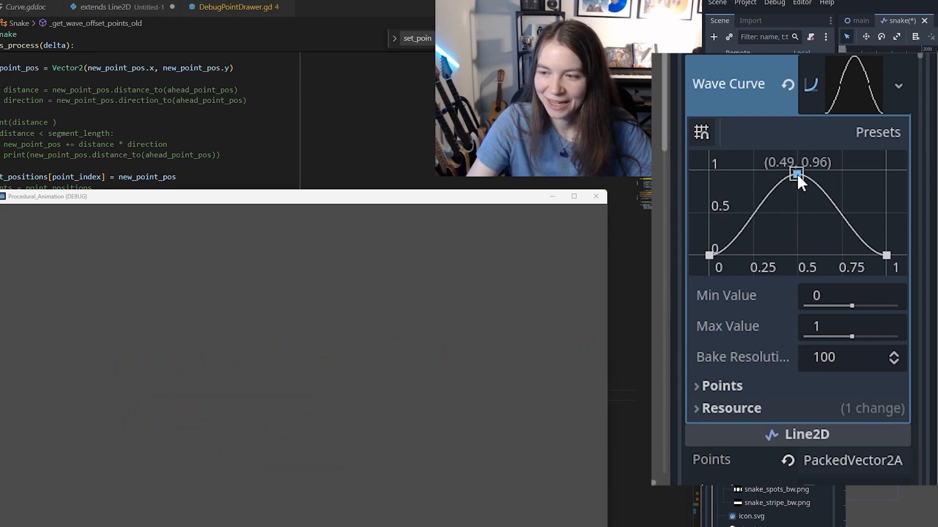
pyautogui.moveTo(797, 174); pyautogui.dragTo(800, 171)
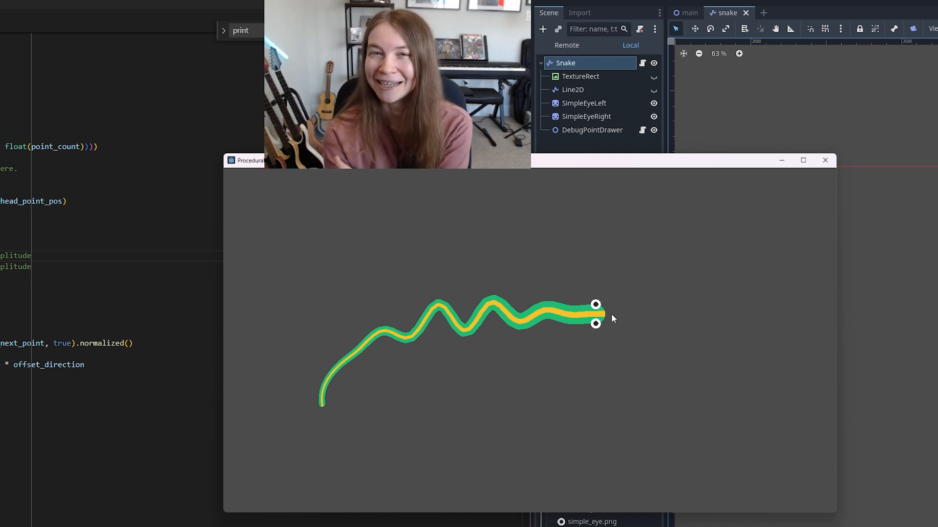
# Run the project to preview the teal background and green-and-blue snake body.
pyautogui.click(687, 13)
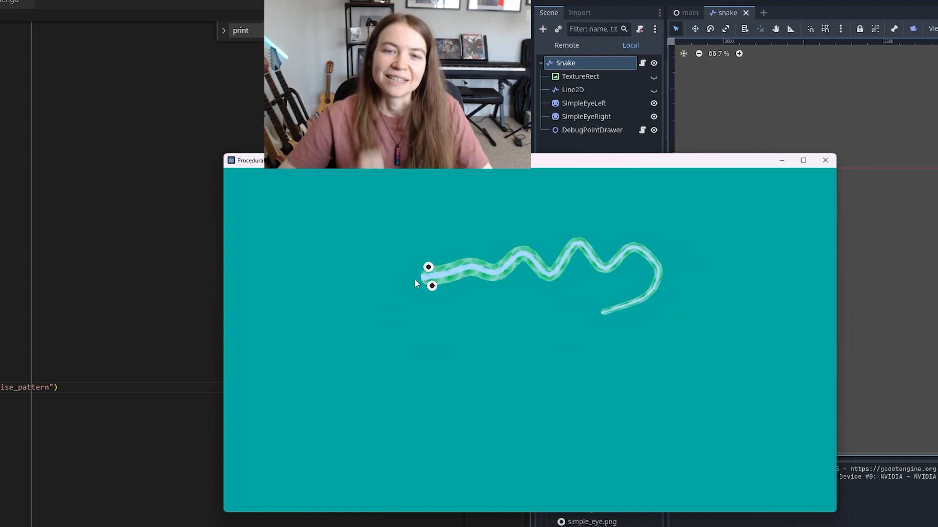
# View the 2D outline/inline shader page on godotshaders.com and scroll to its shader code.
pyautogui.click(689, 13)
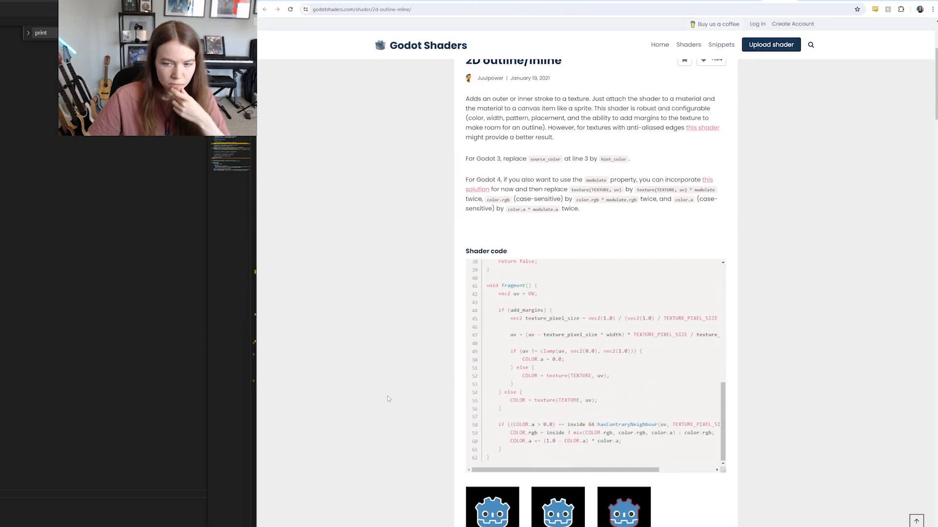
pyautogui.scroll(-3)
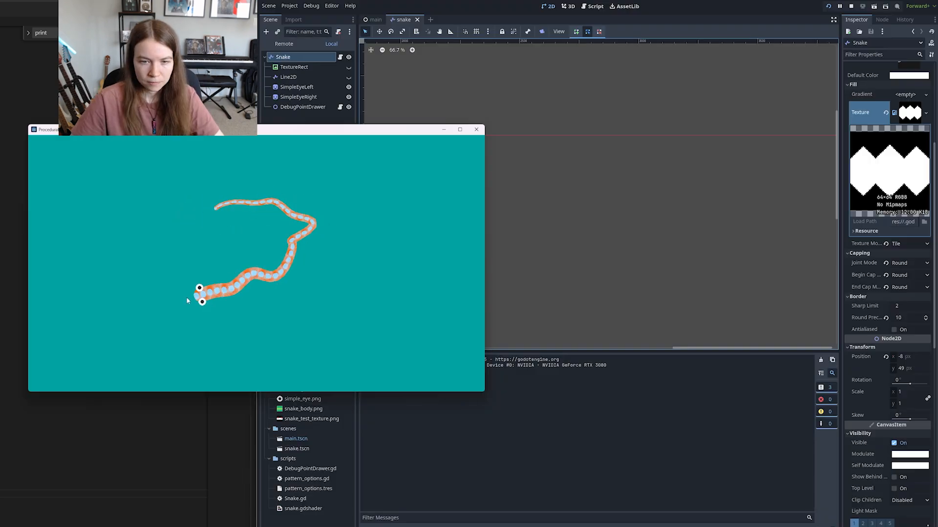
# Switch to the SnakeBody script to add the tongue_marker.look_at call in _physics_process.
pyautogui.click(374, 20)
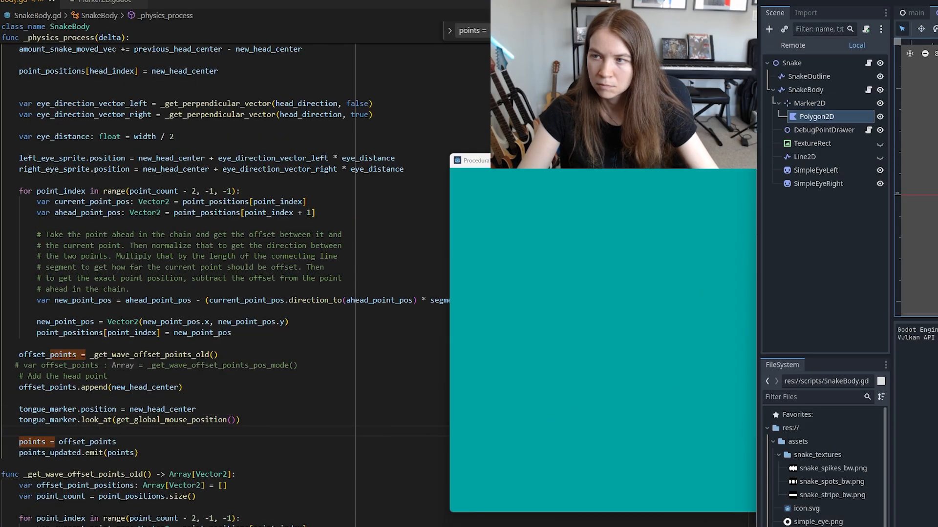
# Add print(tongue_marker.rotation_degrees) to _physics_process in SnakeBody.gd.
pyautogui.write('print(tongue_marker.rotation_degrees)')
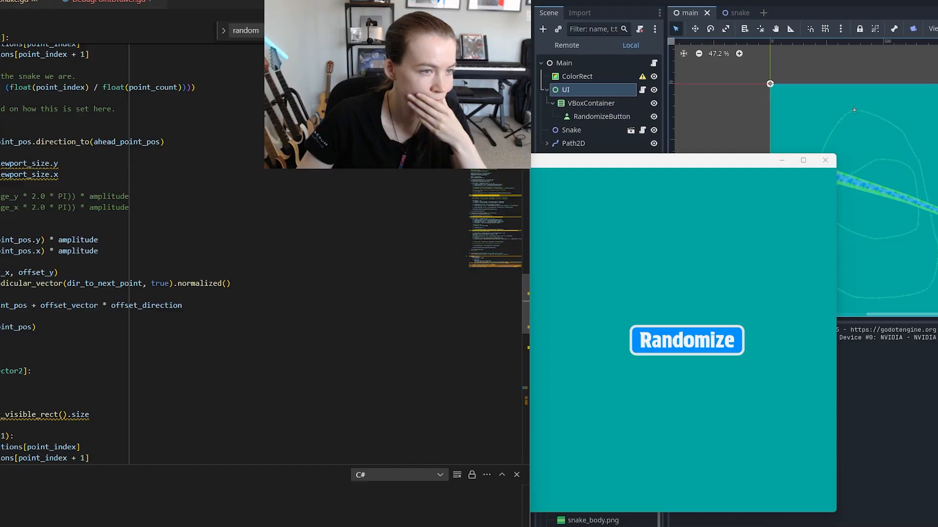
# Use the Randomize button repeatedly to cycle the snake through new colours and patterns.
pyautogui.click(686, 340)
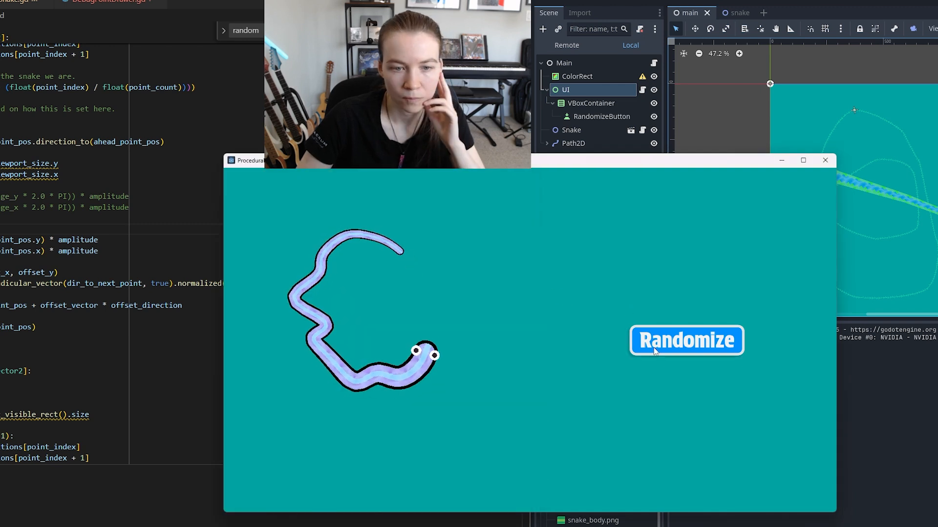
pyautogui.click(685, 340)
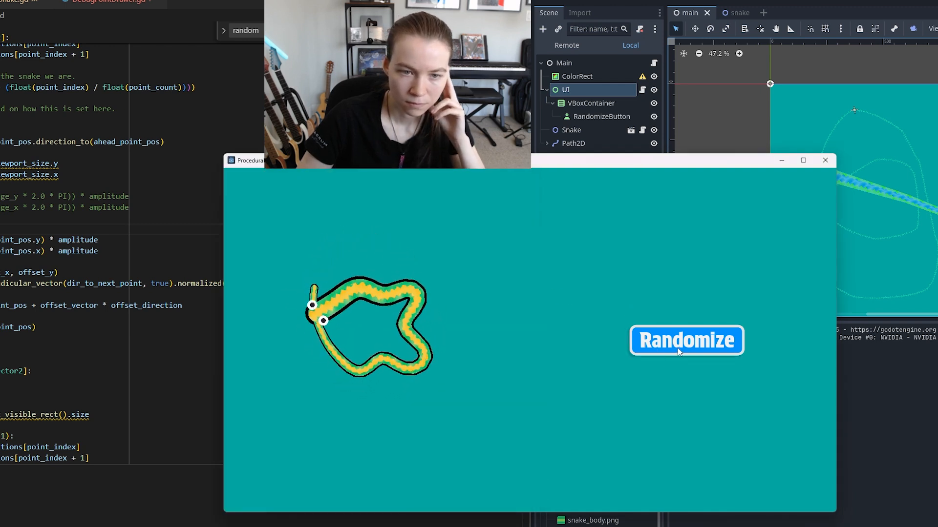
pyautogui.click(685, 340)
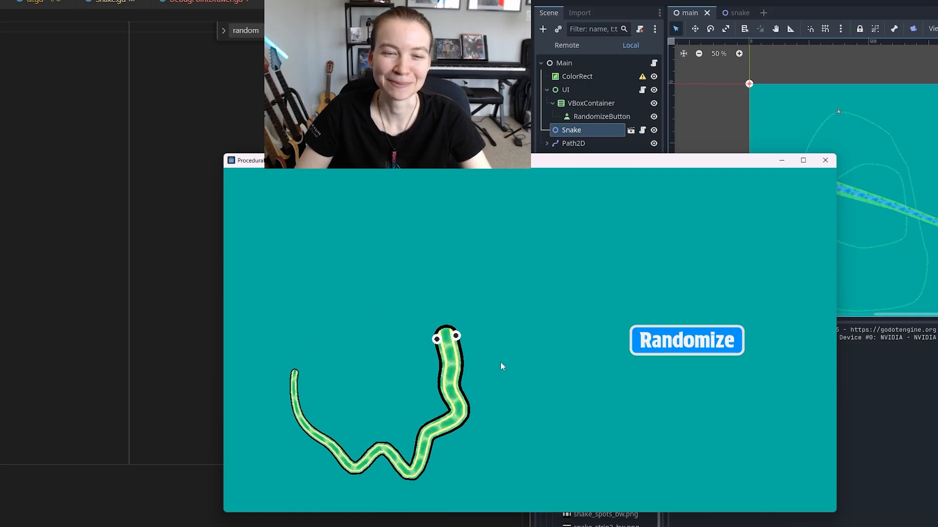
pyautogui.click(686, 340)
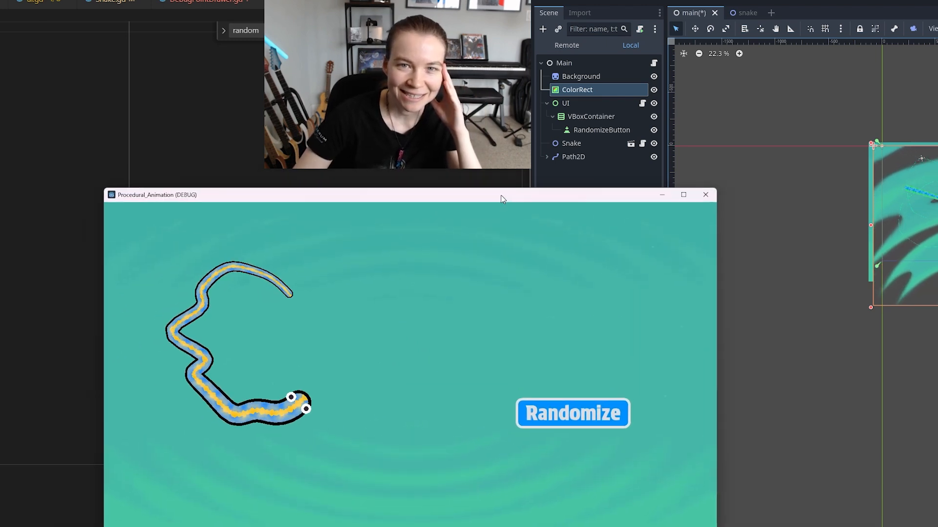
# Begin _update_body_collision_shapes with a new CollisionShape2D variable and the width reference.
pyautogui.click(573, 413)
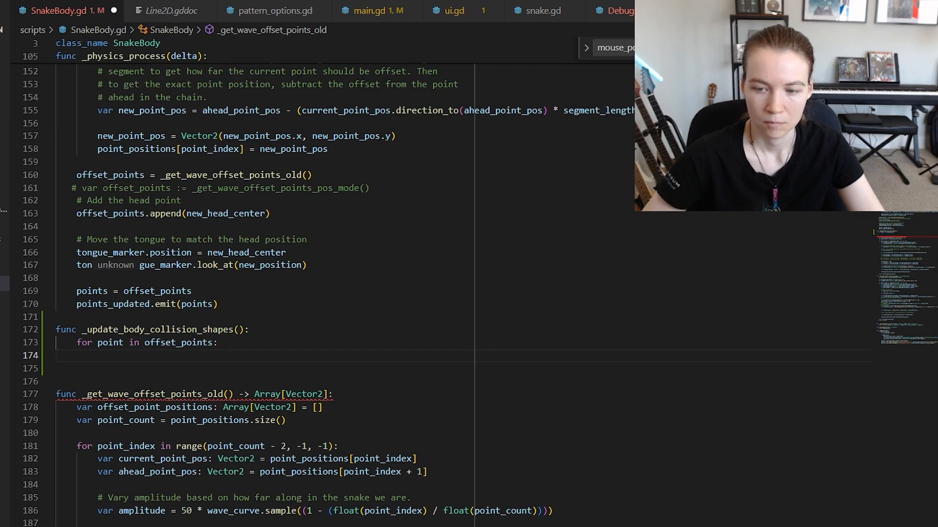
pyautogui.write('var body_collision_shape: CollisionShape2D = CollisionShape2D.new()')
pyautogui.write('shape.radius =')
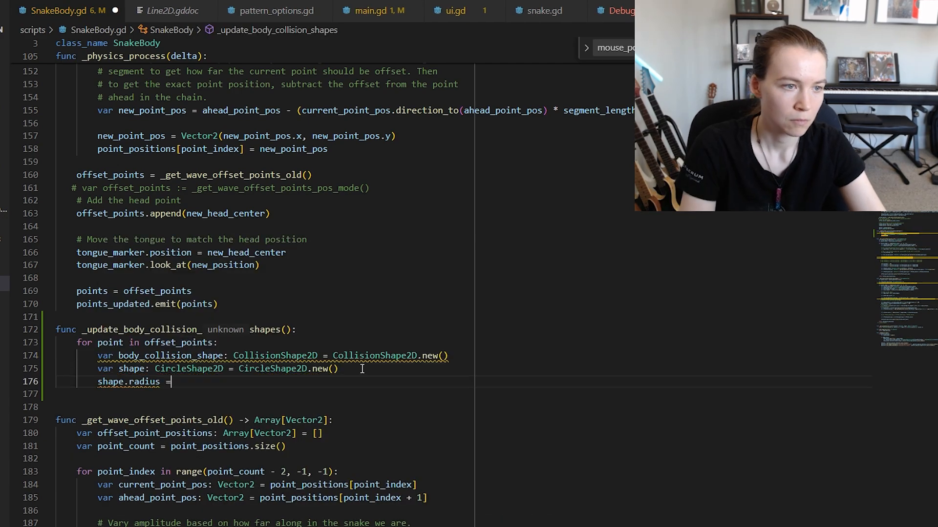
pyautogui.write('width')
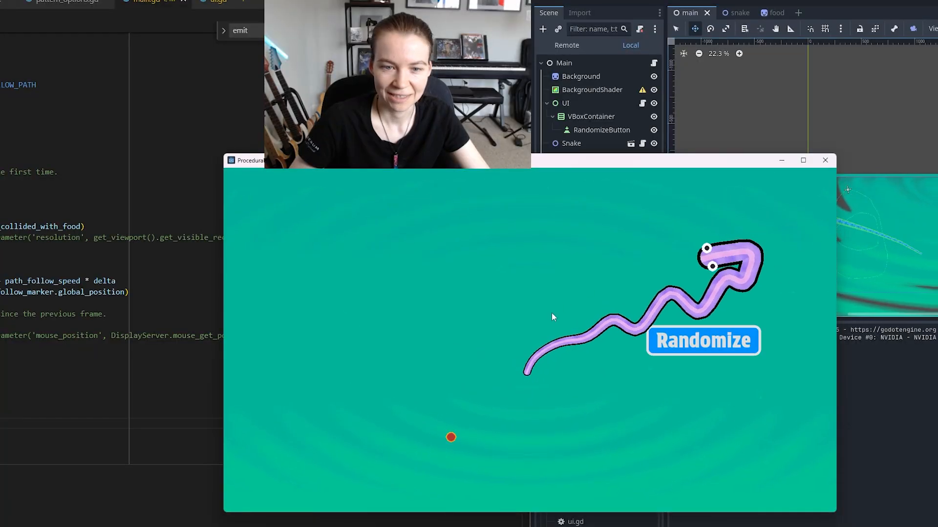
# Play briefly with the snake and red food dot, then close the game window.
pyautogui.click(702, 341)
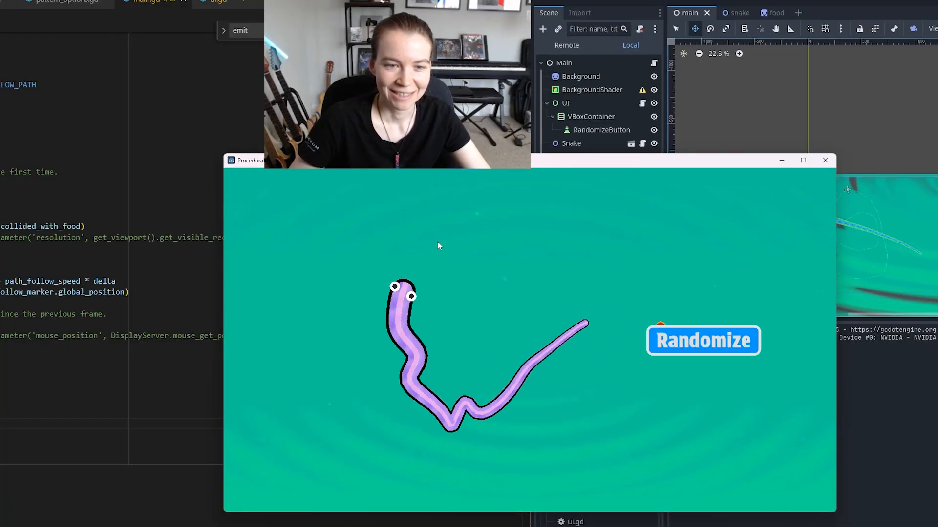
pyautogui.click(703, 339)
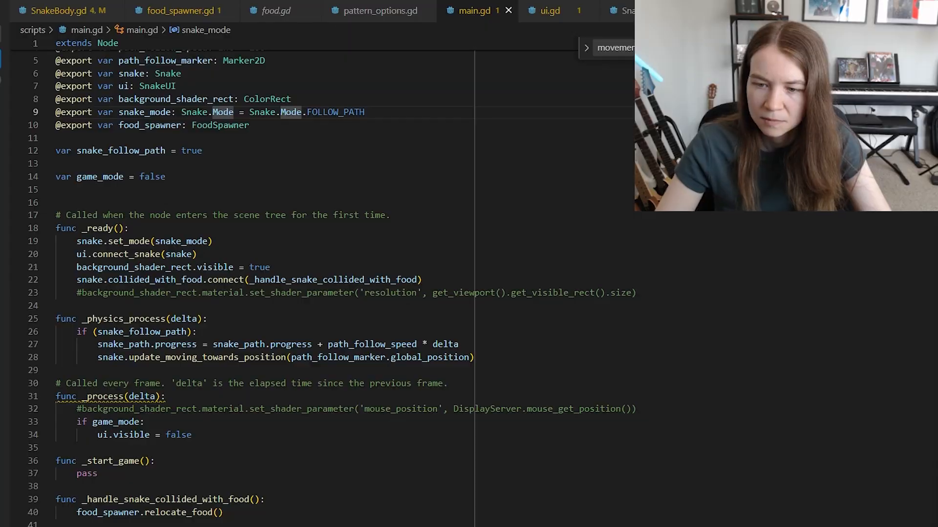
# Run the project, randomize the snake's look twice and check for 'collided with self' output.
pyautogui.click(57, 10)
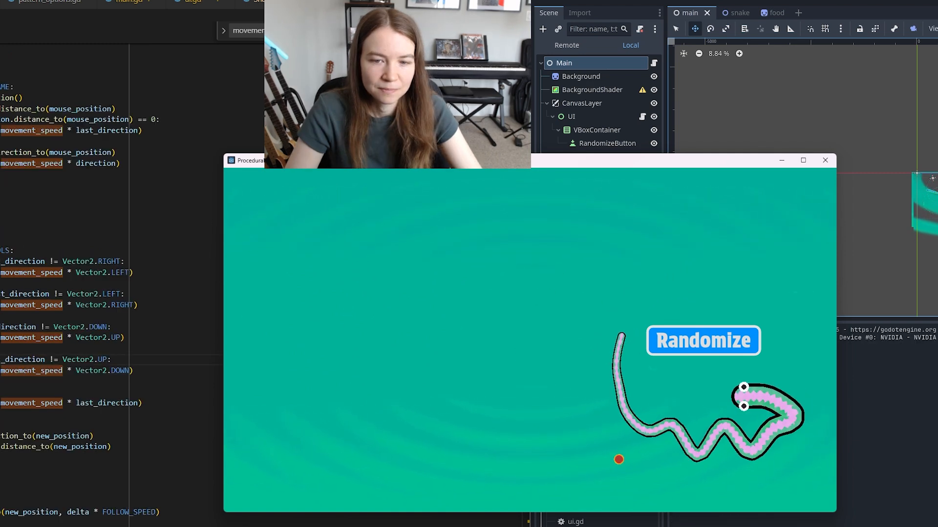
pyautogui.click(726, 12)
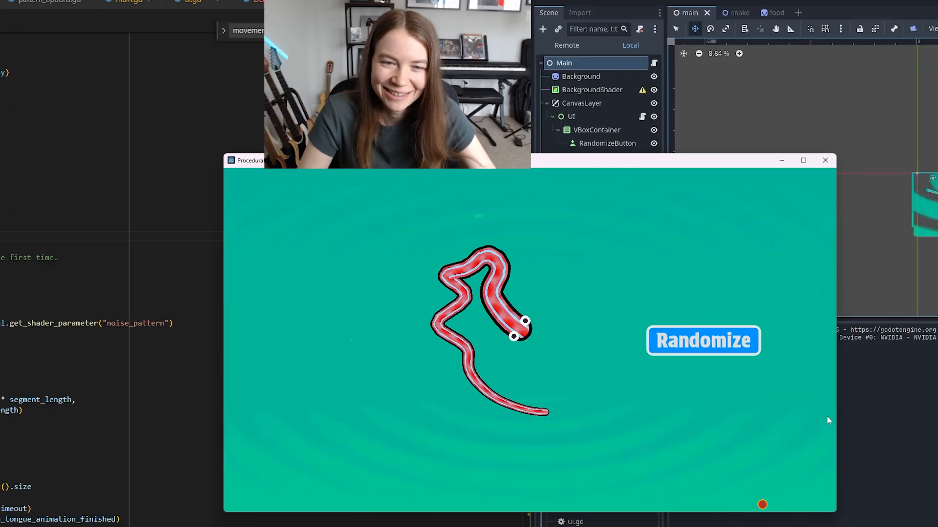
pyautogui.click(726, 12)
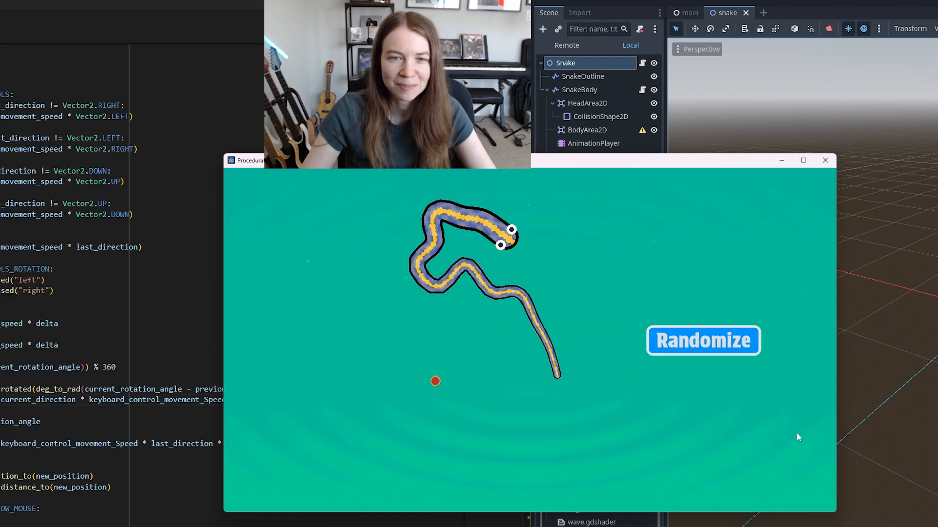
pyautogui.click(702, 341)
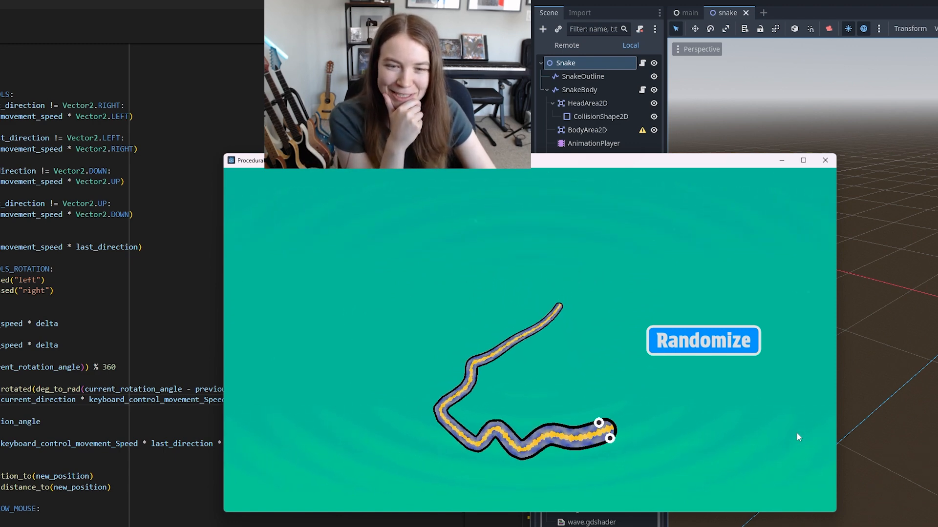
pyautogui.click(702, 341)
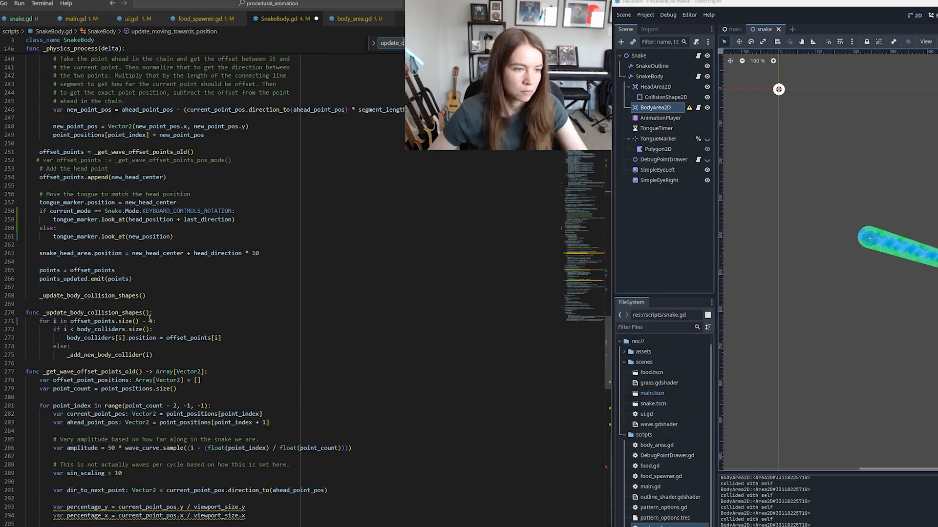
# Run the game to see the square particle burst beside the snake.
pyautogui.click(71, 19)
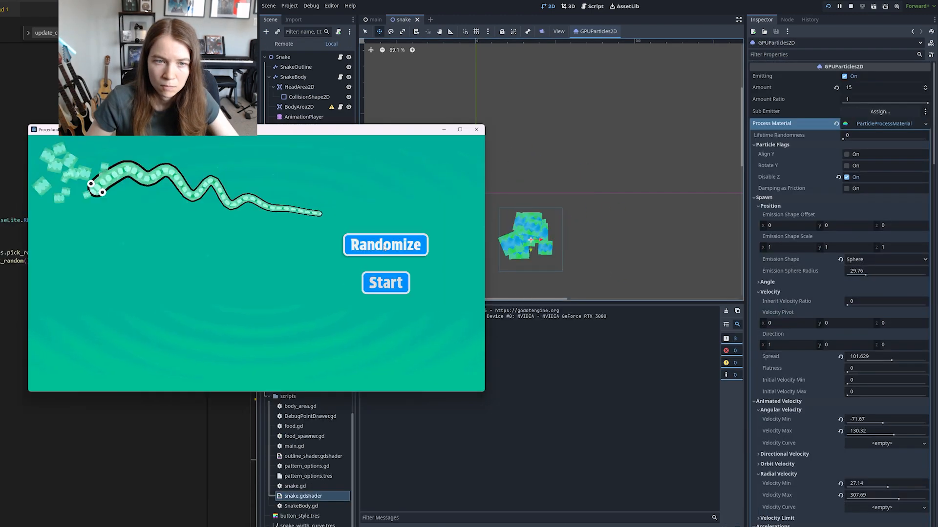
# Save the ExplosionParticleEmitter branch as its own explosion_particle_emitter.tscn scene.
pyautogui.click(293, 77)
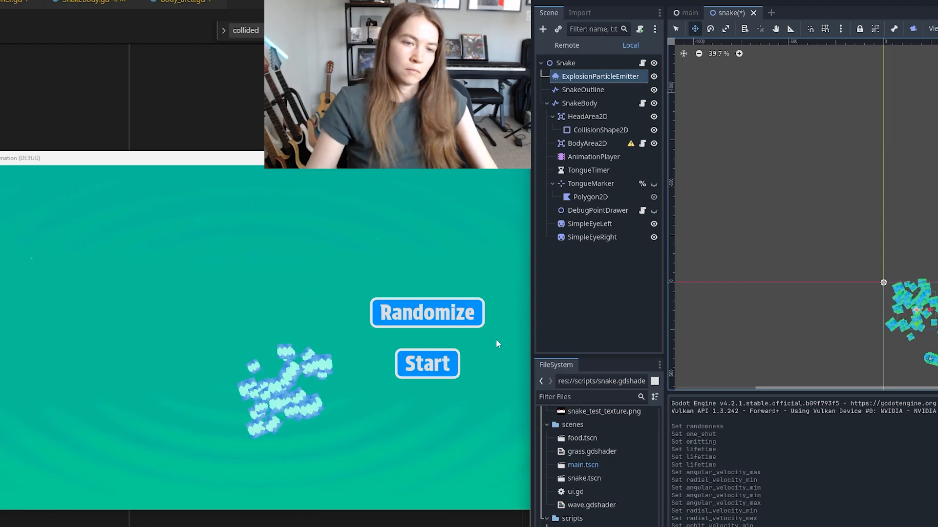
pyautogui.click(427, 364)
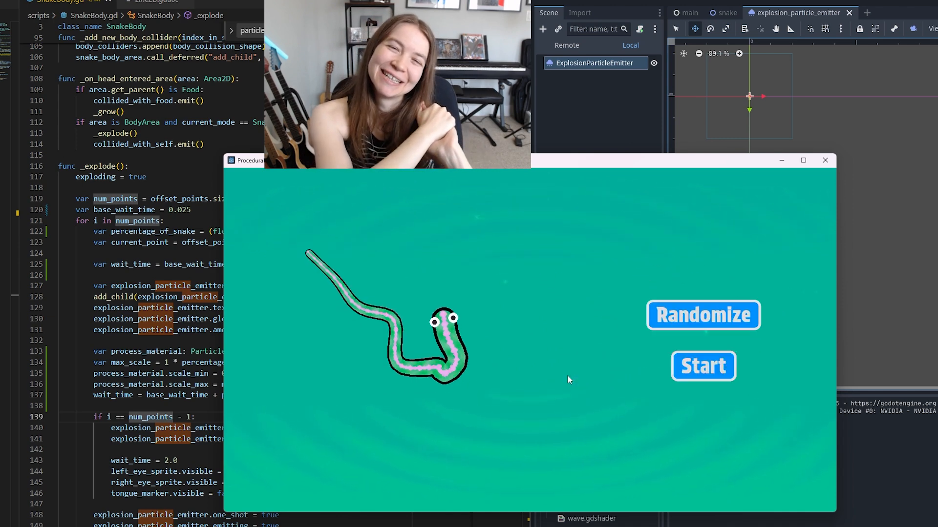
# Run the main scene with its Score: 0 label and start a round.
pyautogui.click(702, 367)
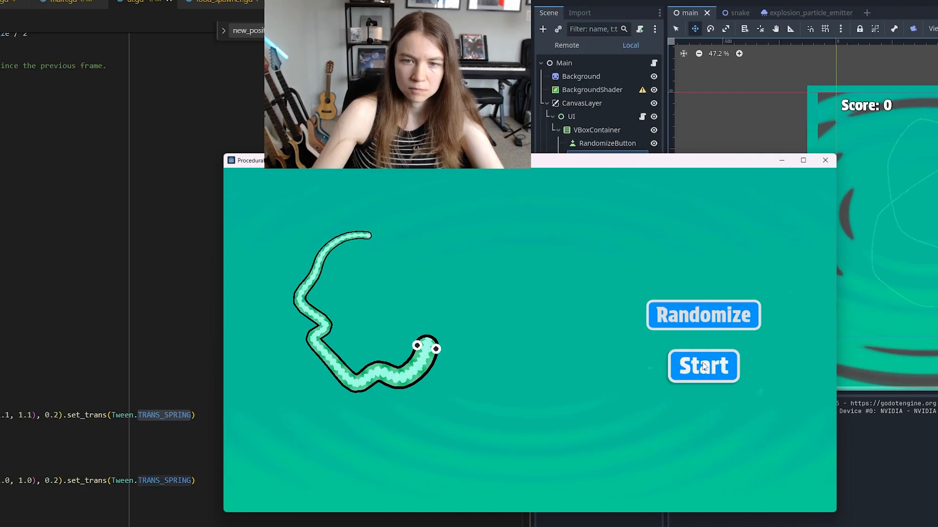
pyautogui.click(703, 366)
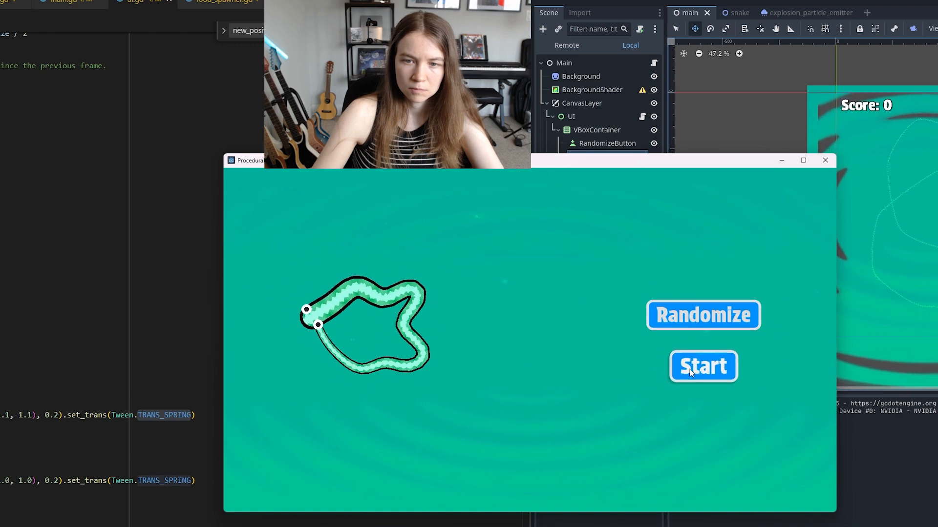
pyautogui.click(702, 315)
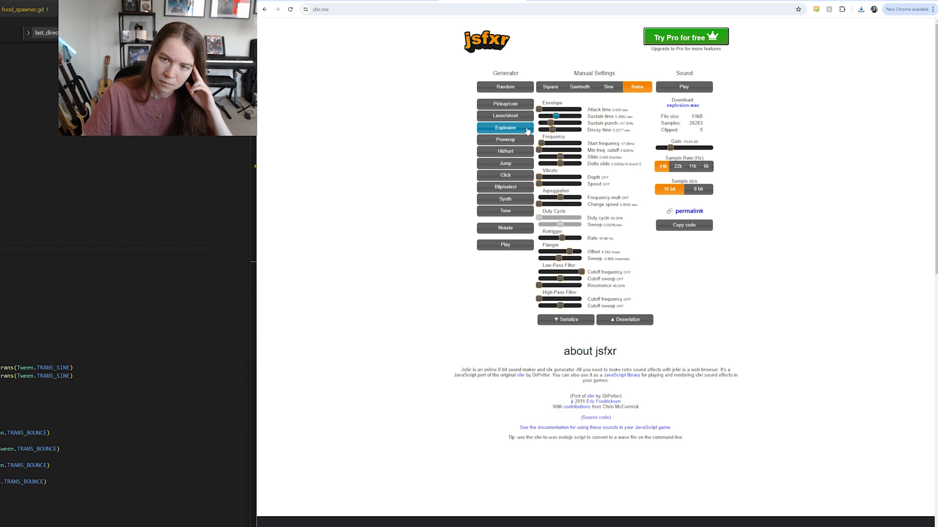
# Generate two fresh random Explosion sound variants in jsfxr.
pyautogui.click(505, 127)
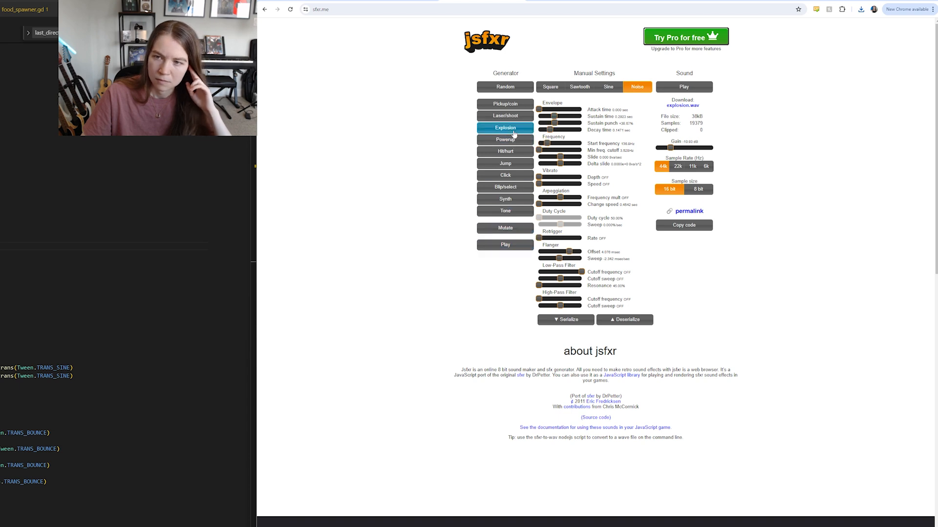
pyautogui.click(505, 127)
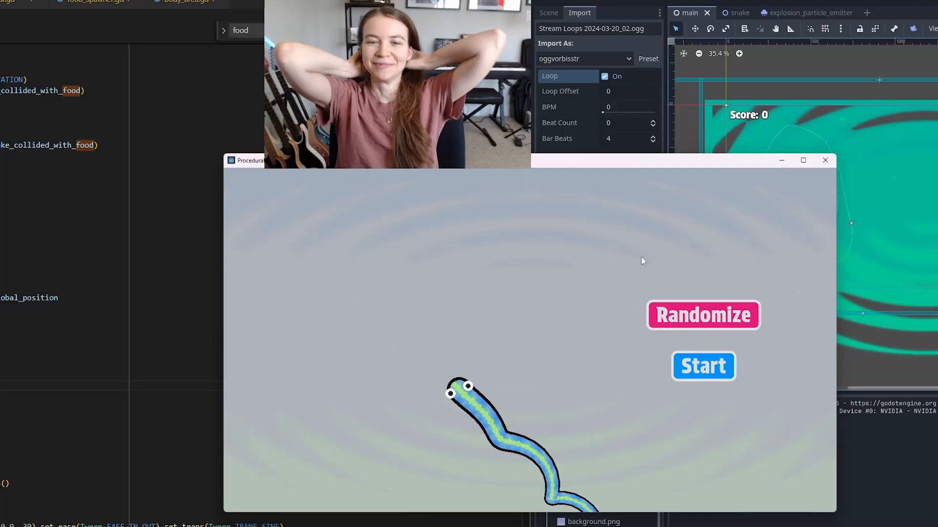
# Randomize the snake's body pattern and background colours several times in a row.
pyautogui.click(702, 315)
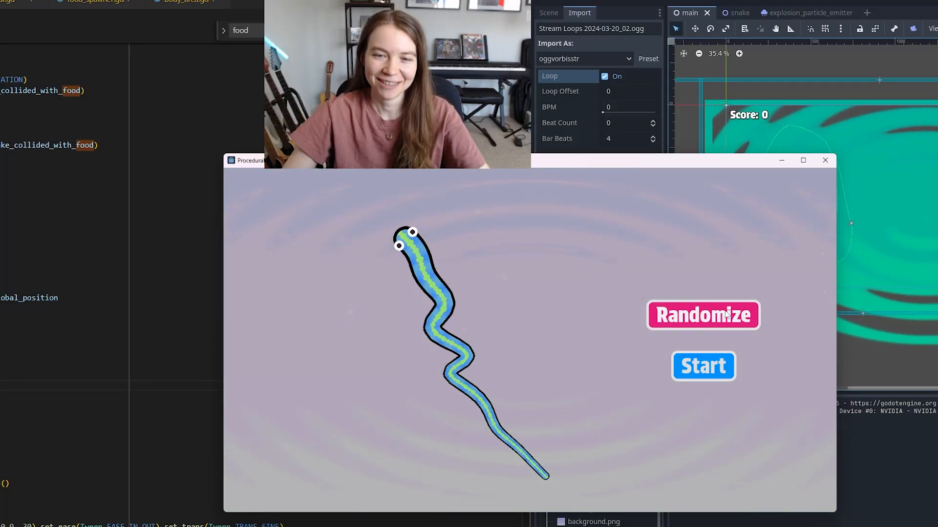
pyautogui.click(702, 316)
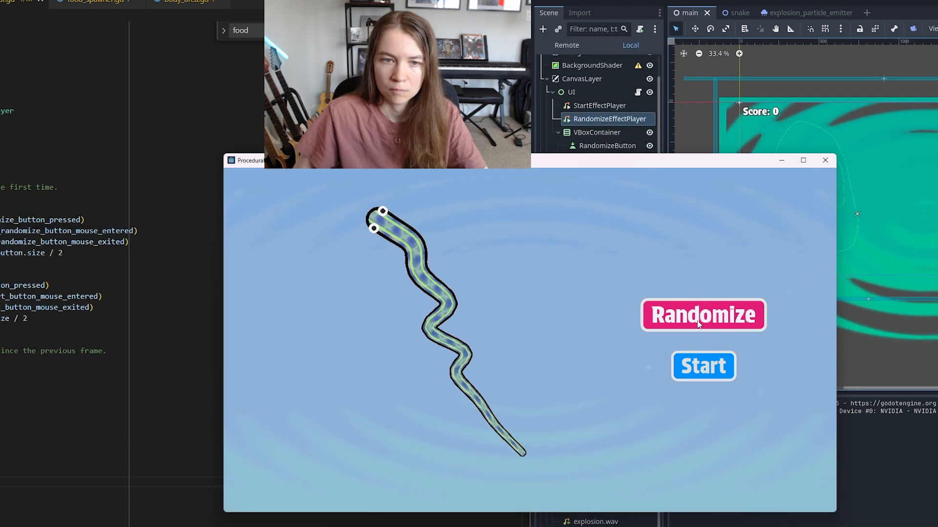
pyautogui.click(702, 366)
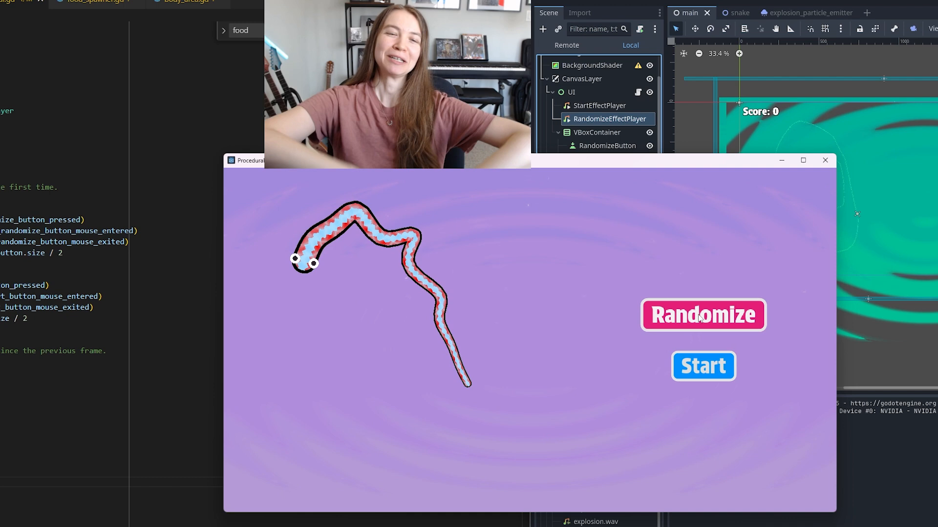
pyautogui.click(703, 315)
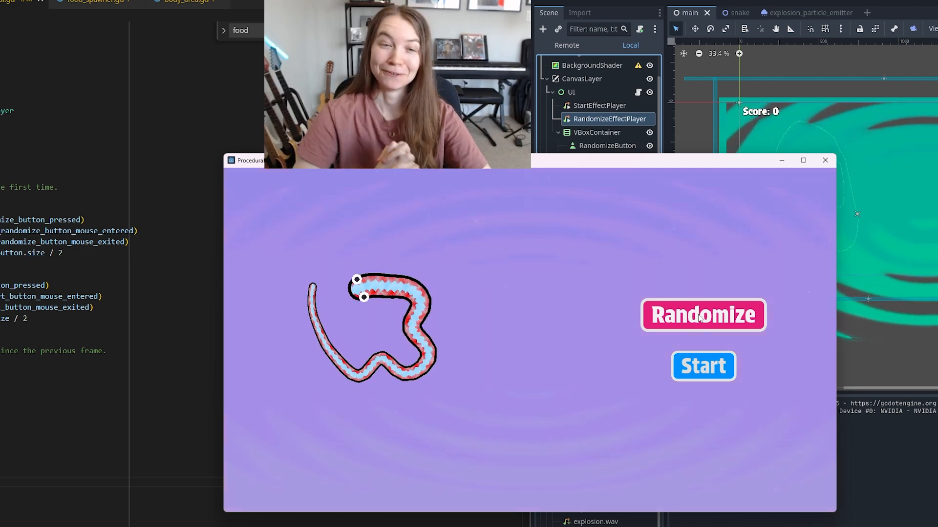
pyautogui.click(702, 316)
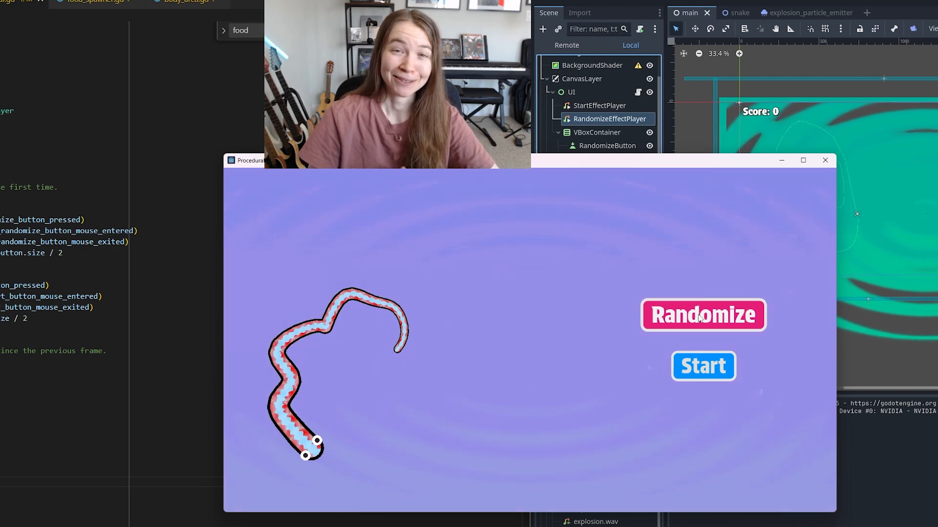
pyautogui.click(702, 316)
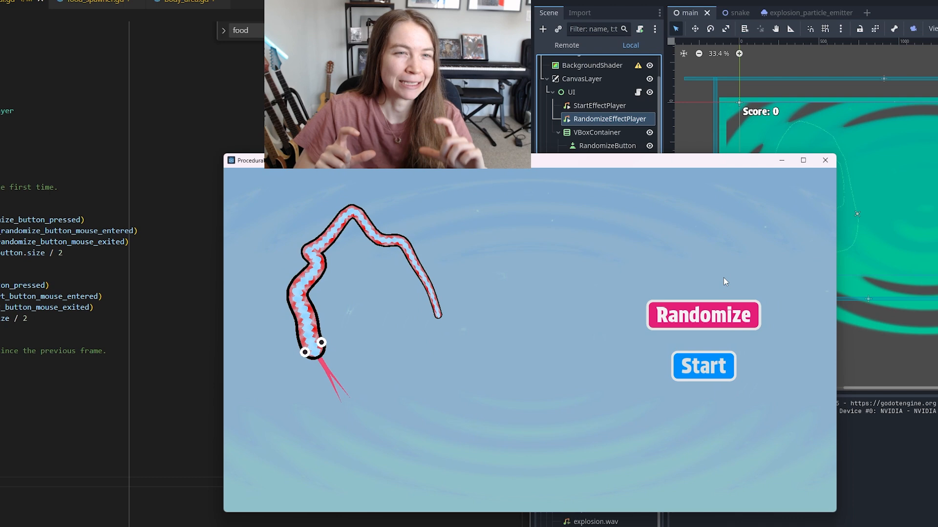
pyautogui.click(702, 316)
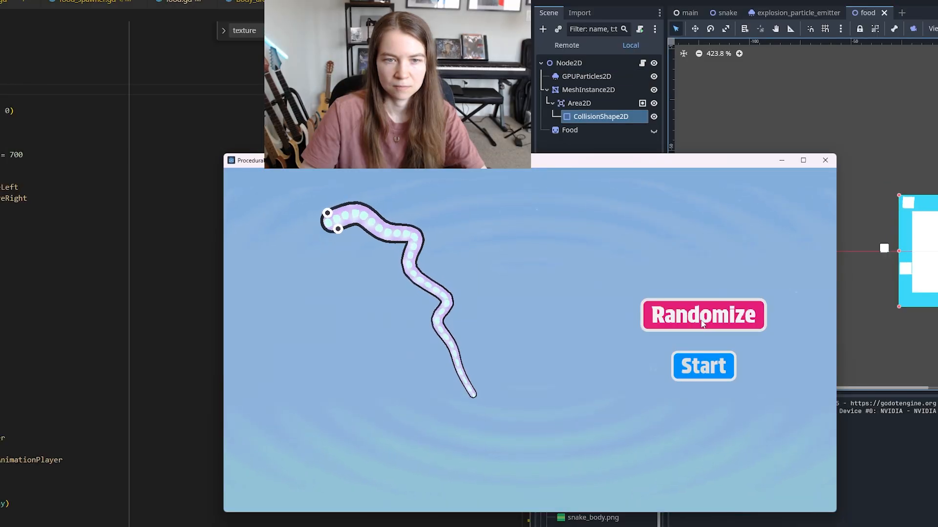
# Randomize twice more until the snake gets a lavender, spotted body.
pyautogui.click(702, 315)
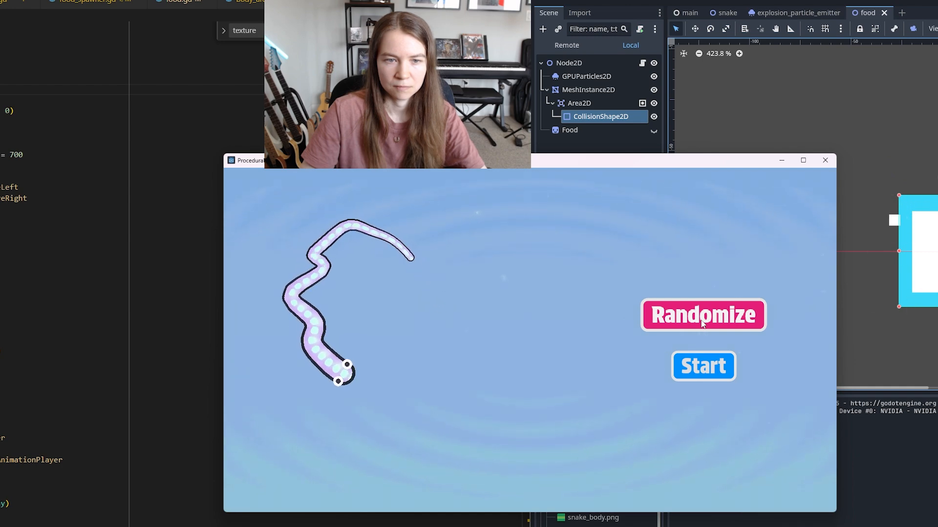
pyautogui.click(702, 315)
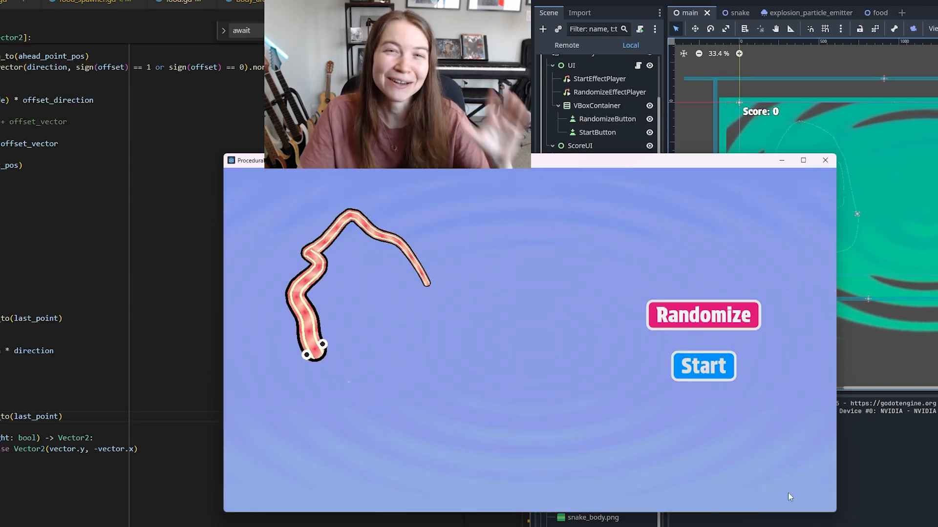
# Randomize the snake a few more times, then start a round showing Score: 0 and glowing food.
pyautogui.click(702, 315)
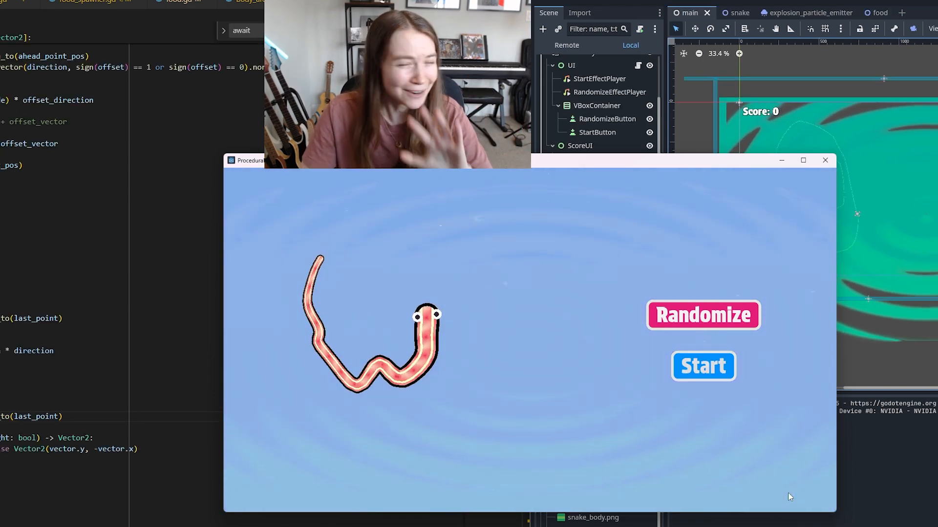
pyautogui.click(702, 315)
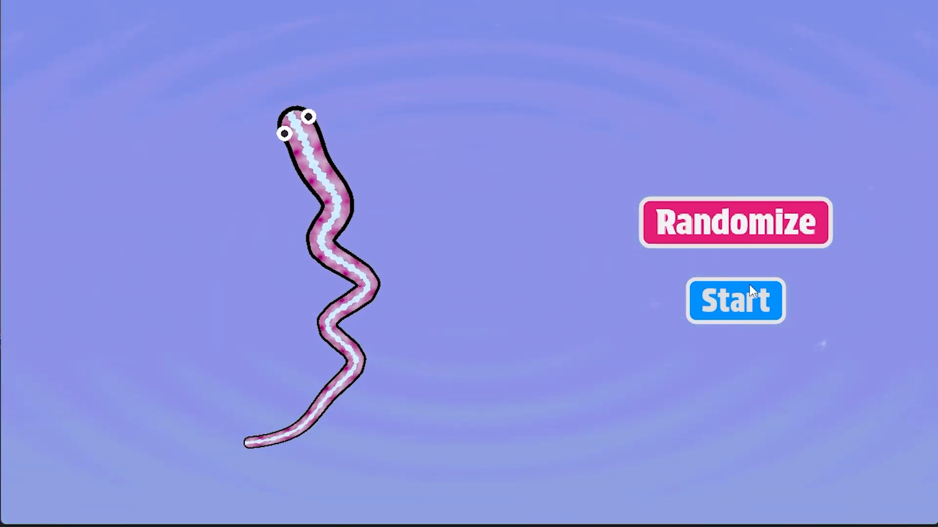
pyautogui.click(734, 223)
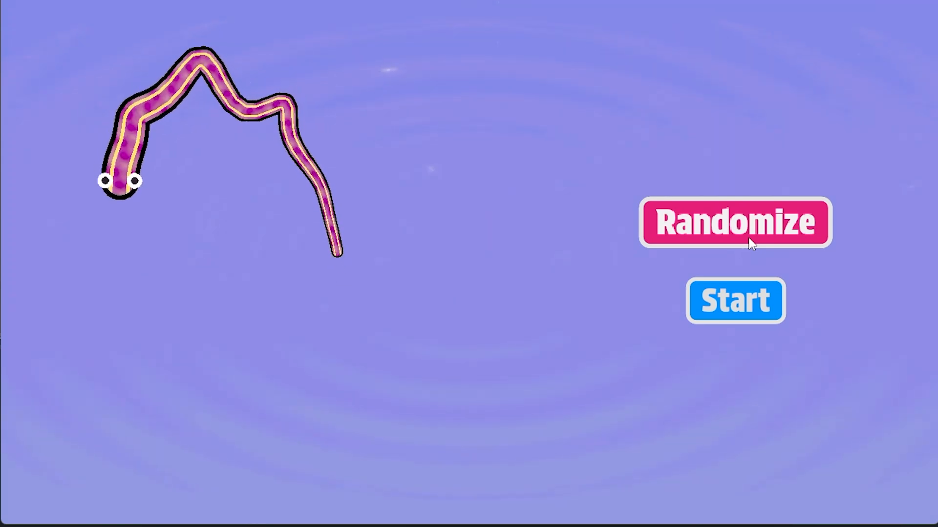
pyautogui.click(735, 300)
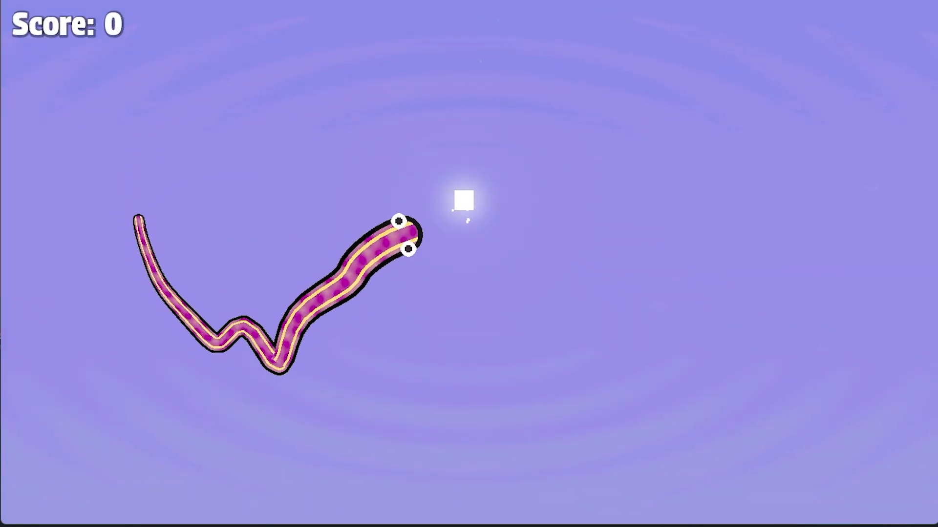